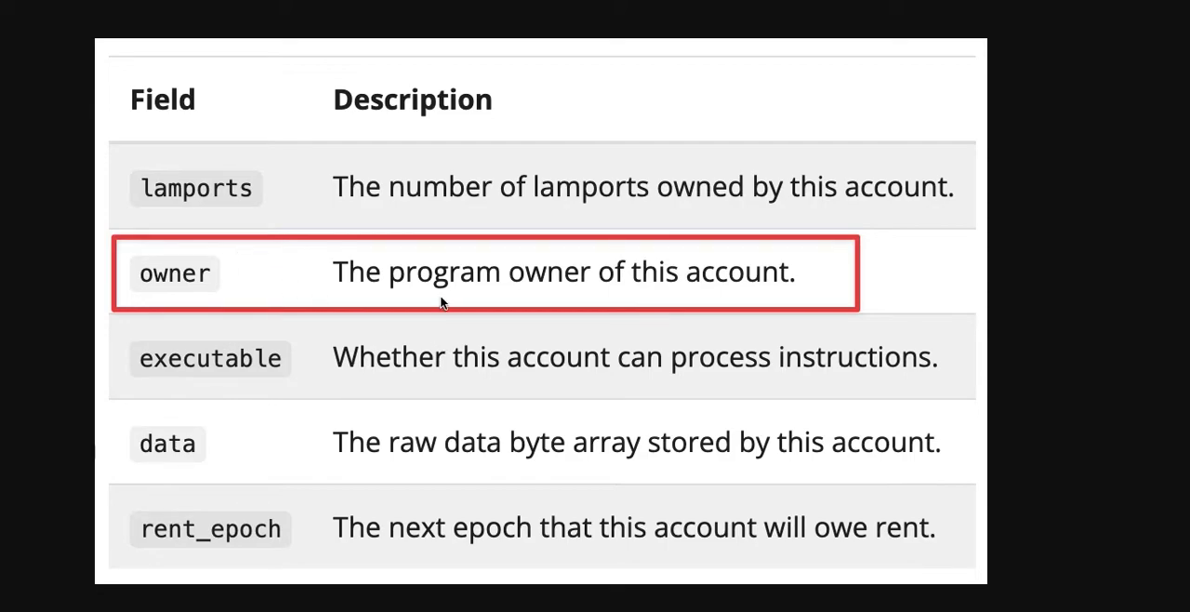
mouse_move(574, 293)
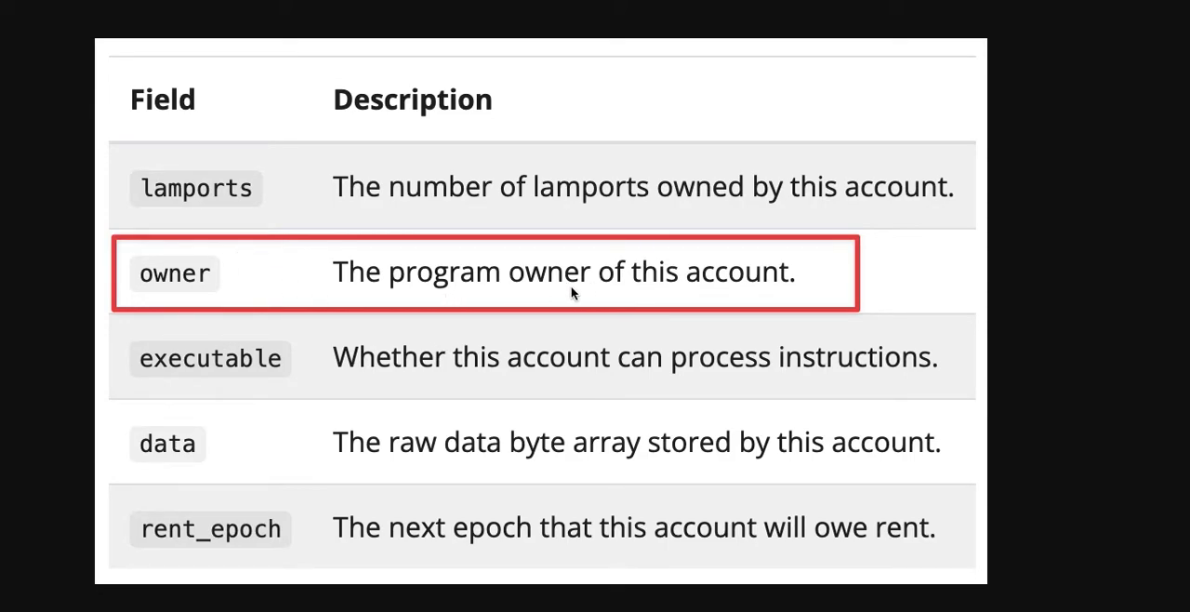
mouse_move(755, 344)
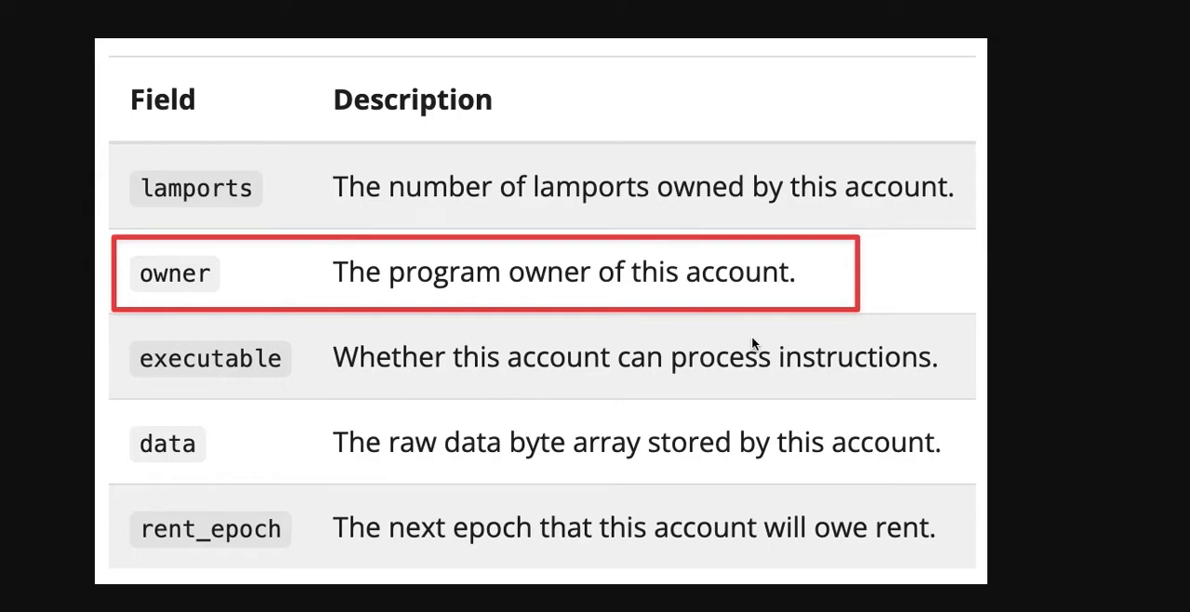
mouse_move(186, 286)
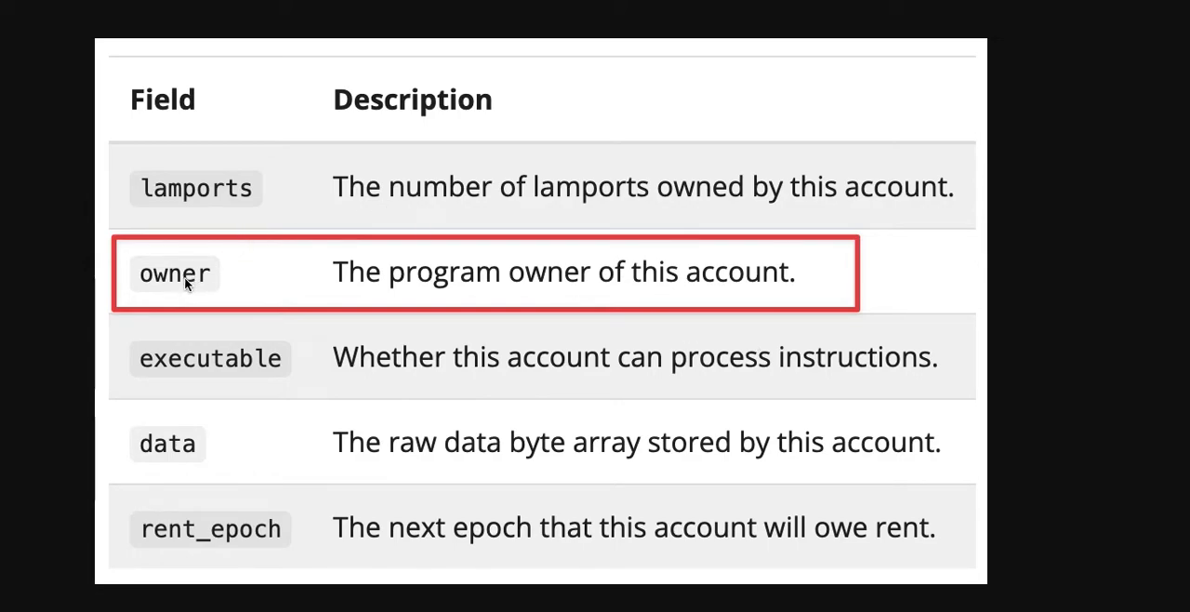
mouse_move(327, 354)
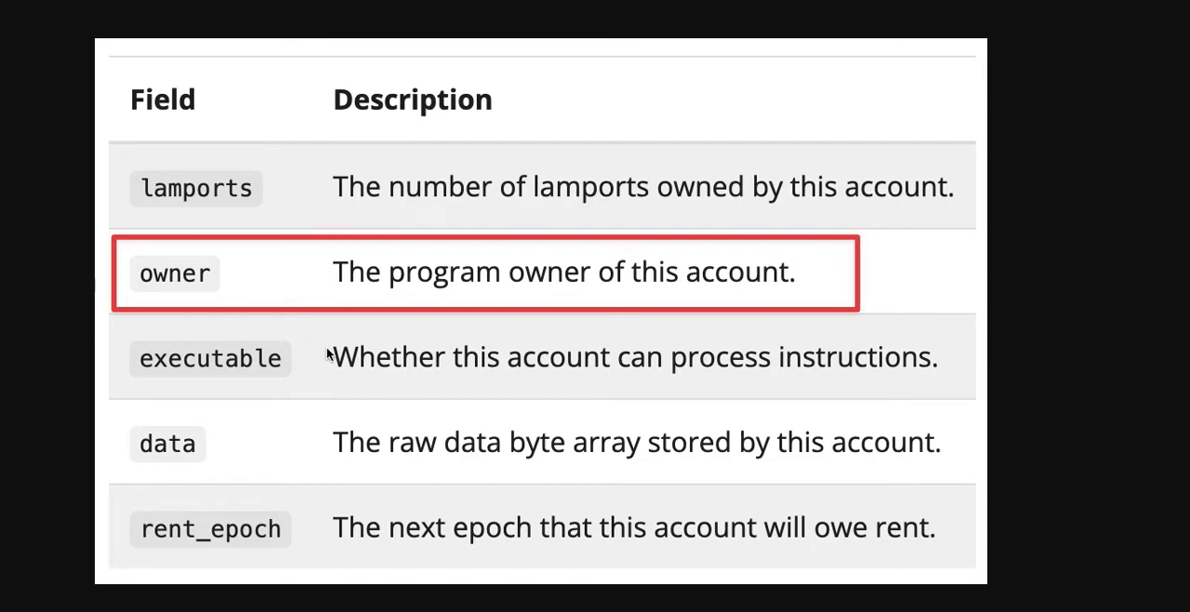
mouse_move(261, 310)
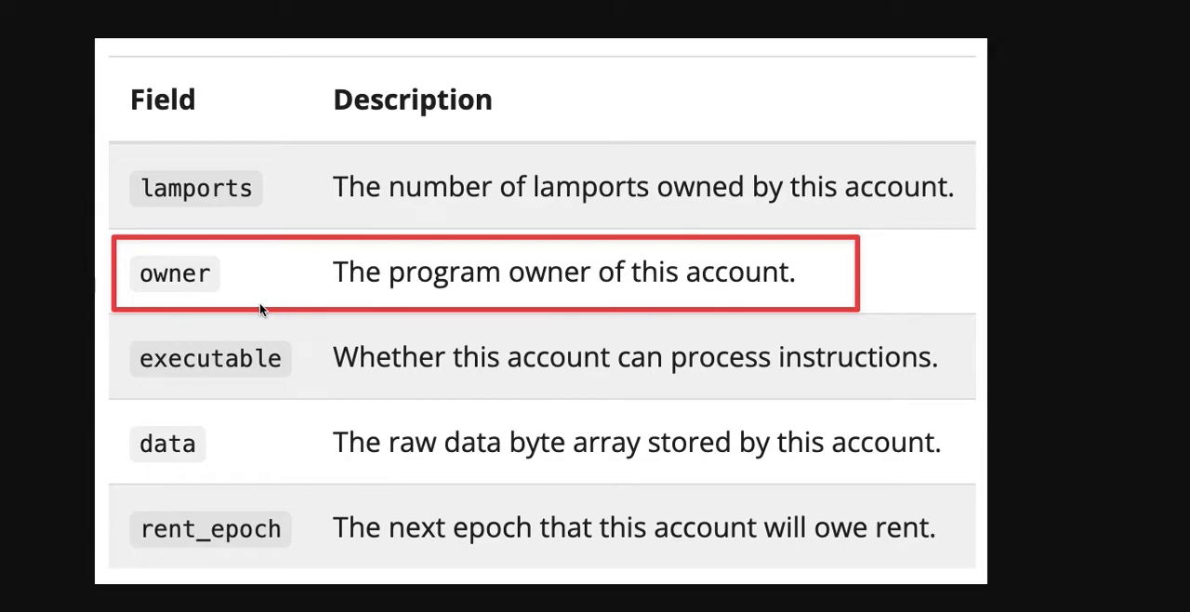
mouse_move(286, 312)
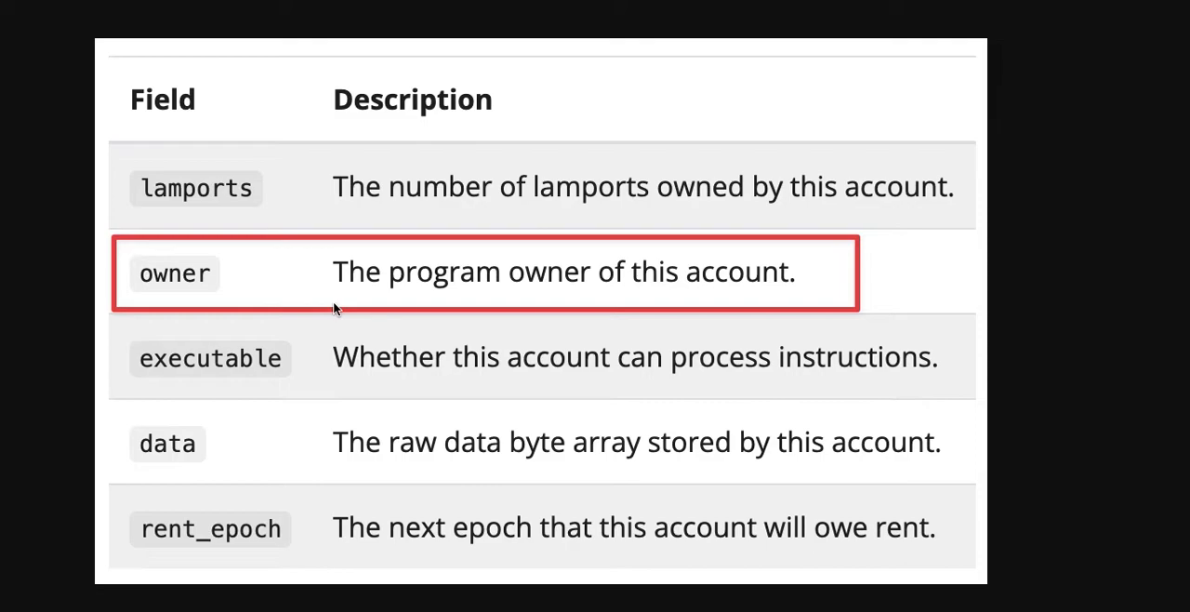
mouse_move(417, 438)
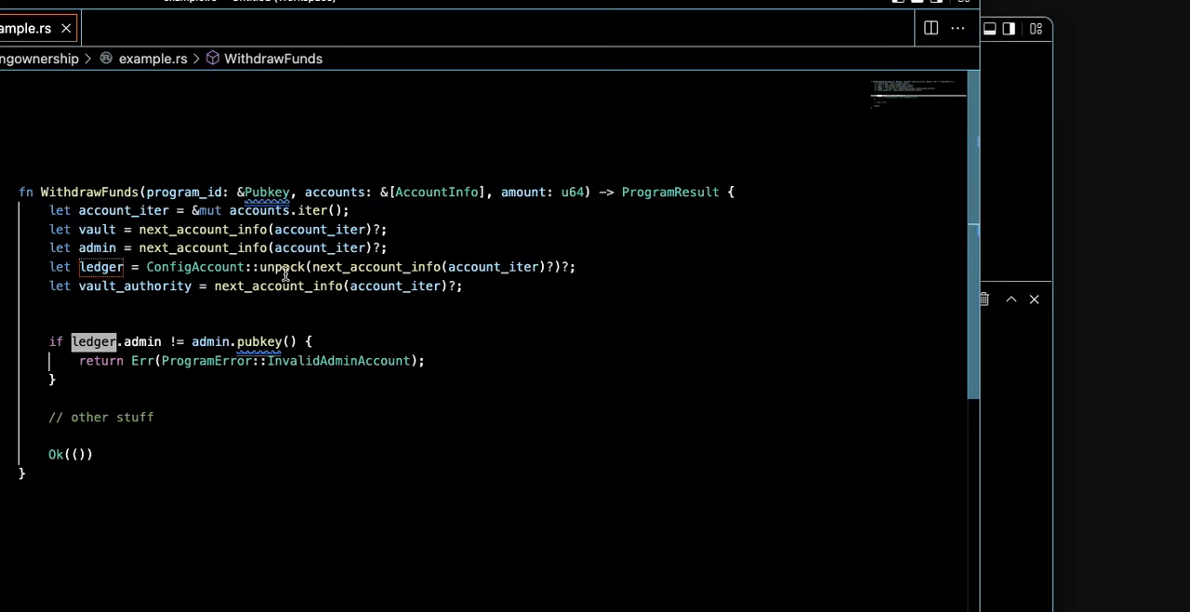
mouse_move(115, 191)
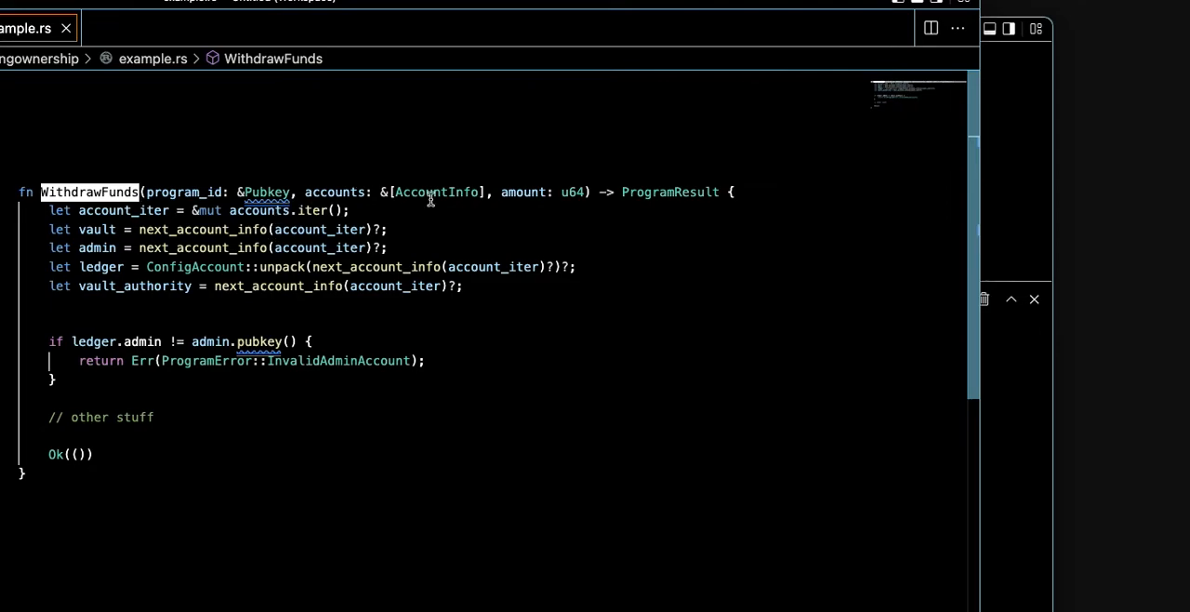
mouse_move(364, 203)
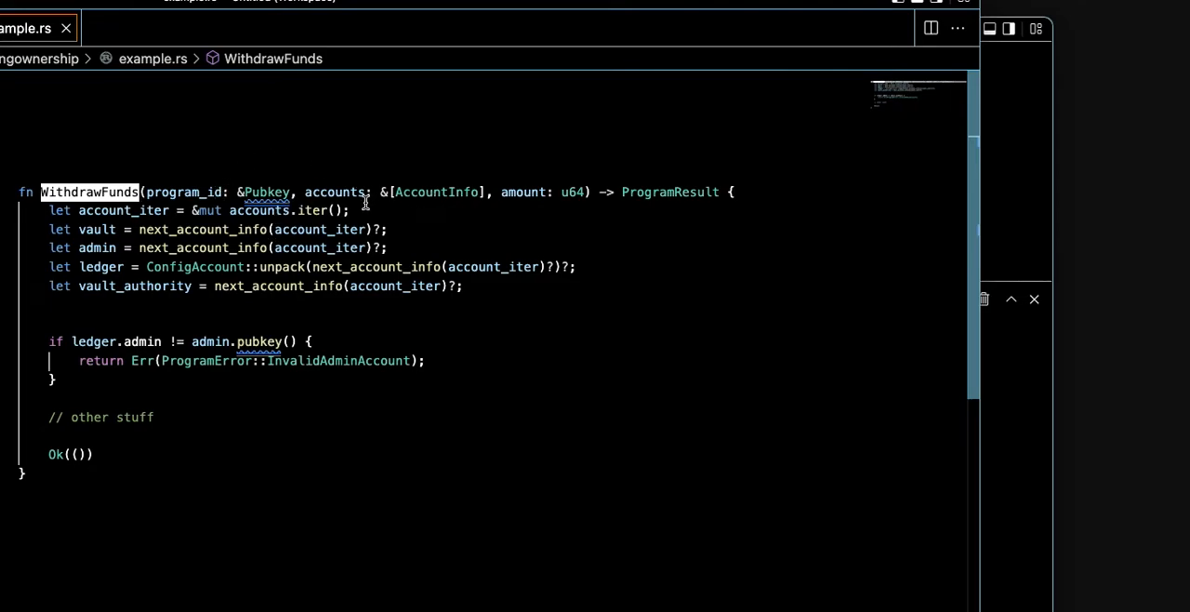
mouse_move(158, 230)
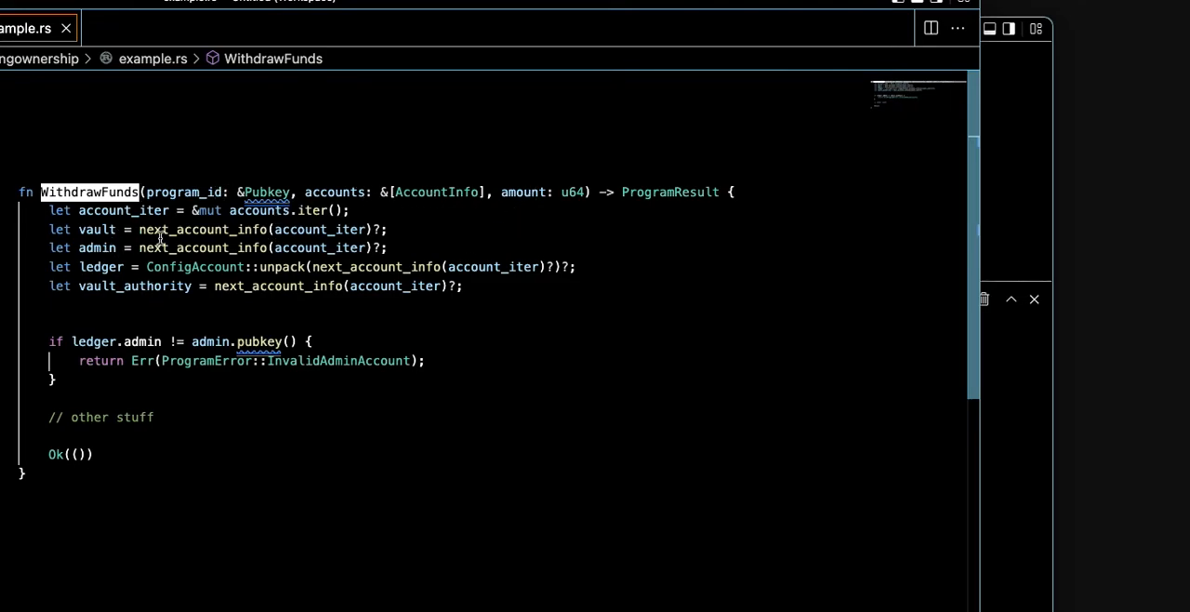
mouse_move(131, 293)
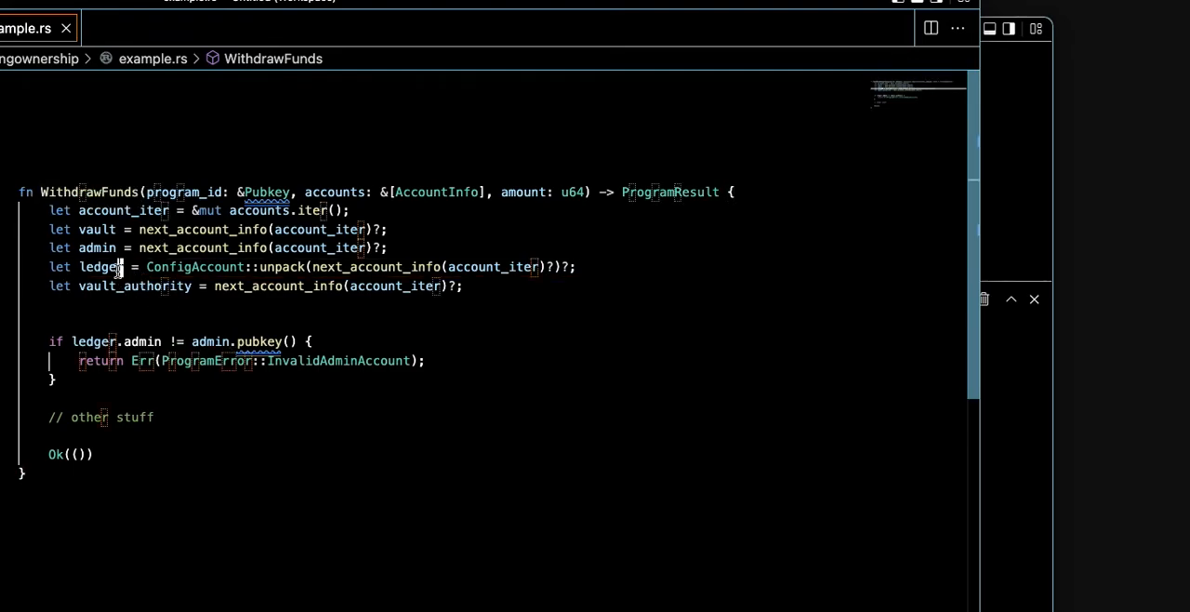
double_click(100, 267)
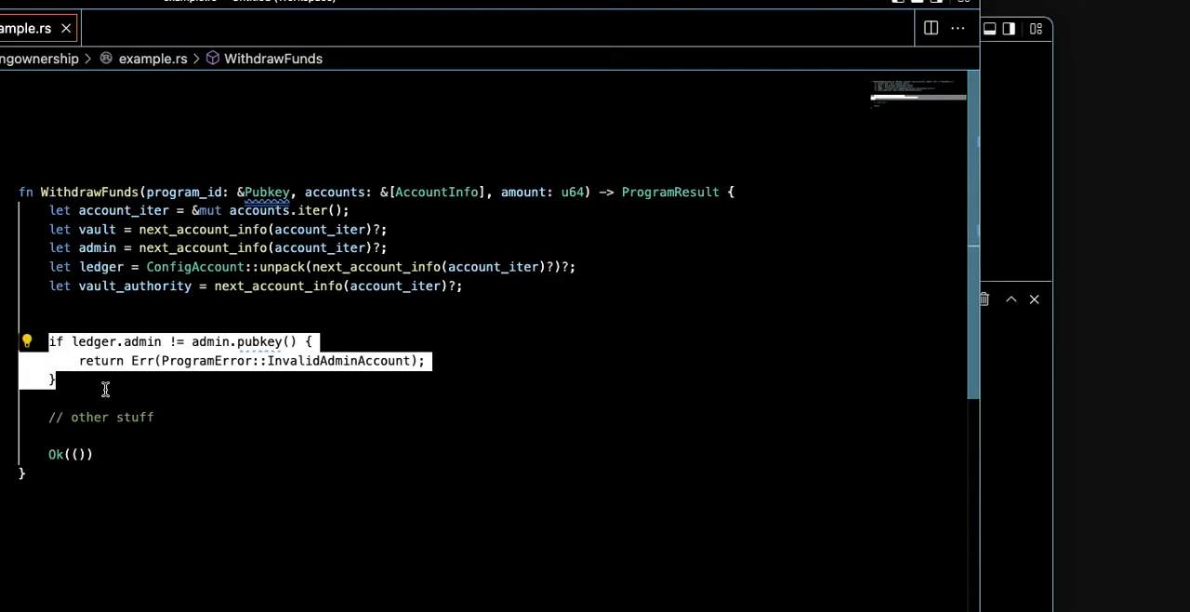
mouse_move(318, 304)
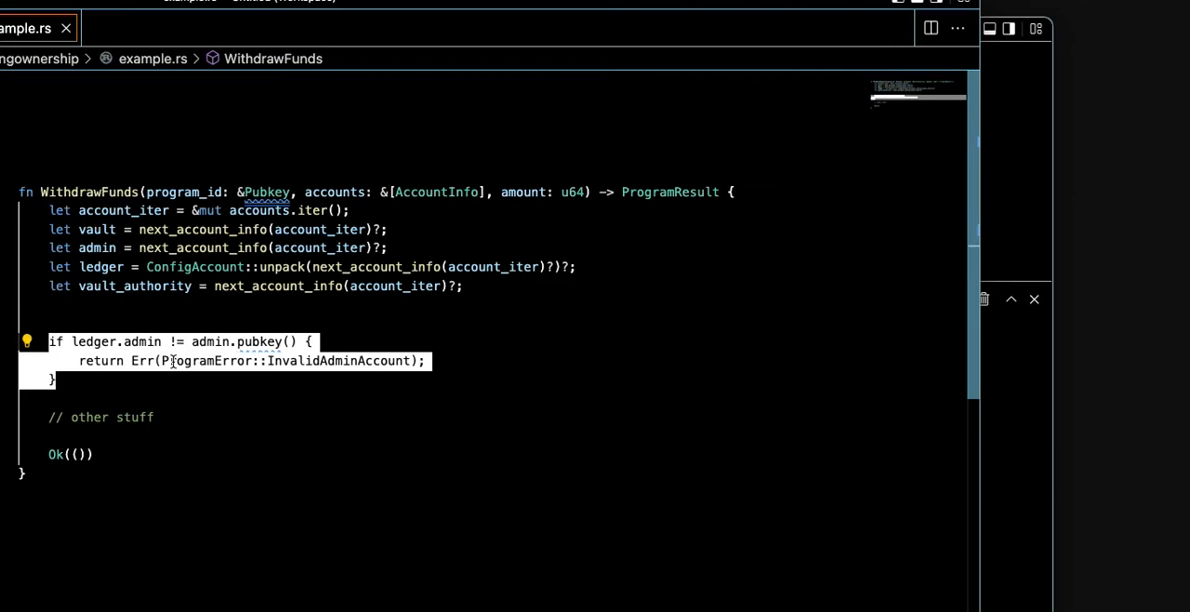
mouse_move(161, 389)
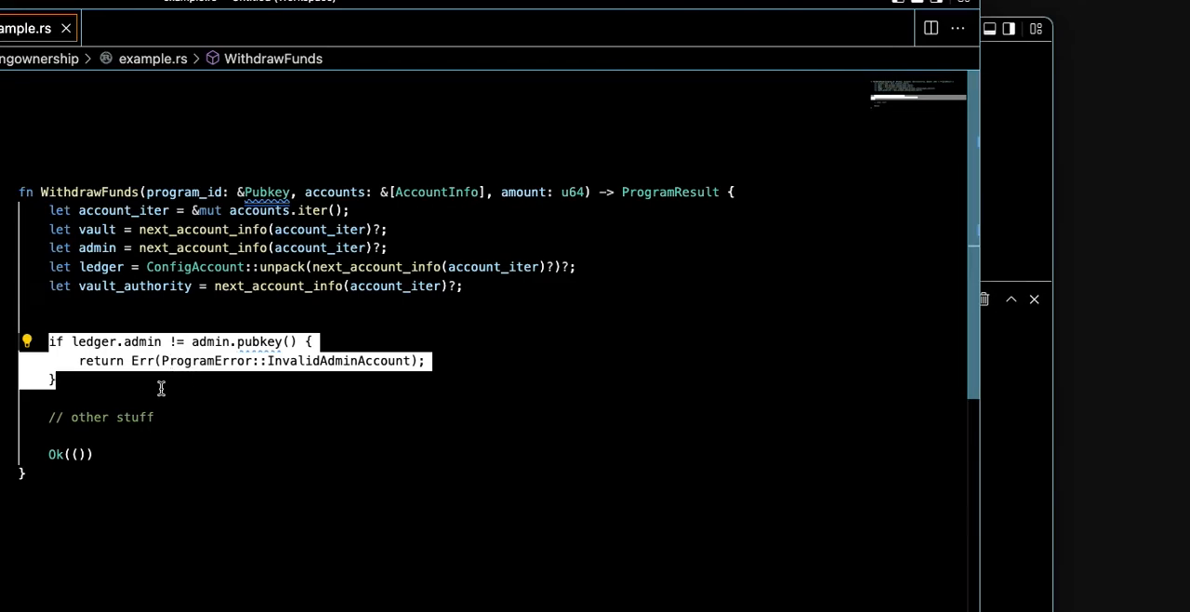
mouse_move(112, 434)
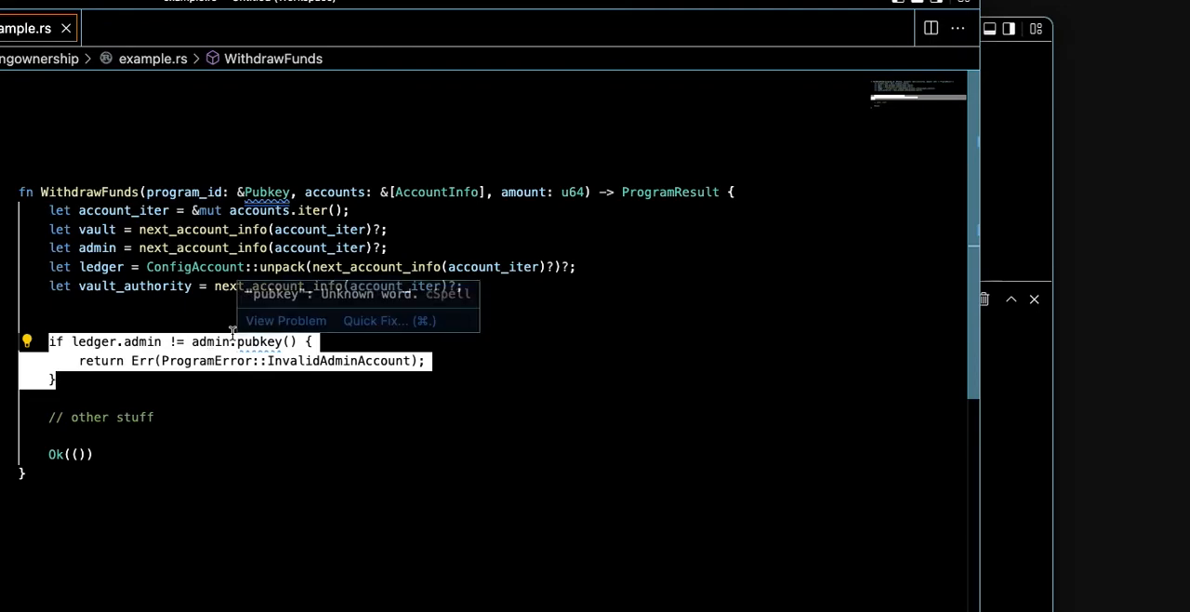
mouse_move(213, 392)
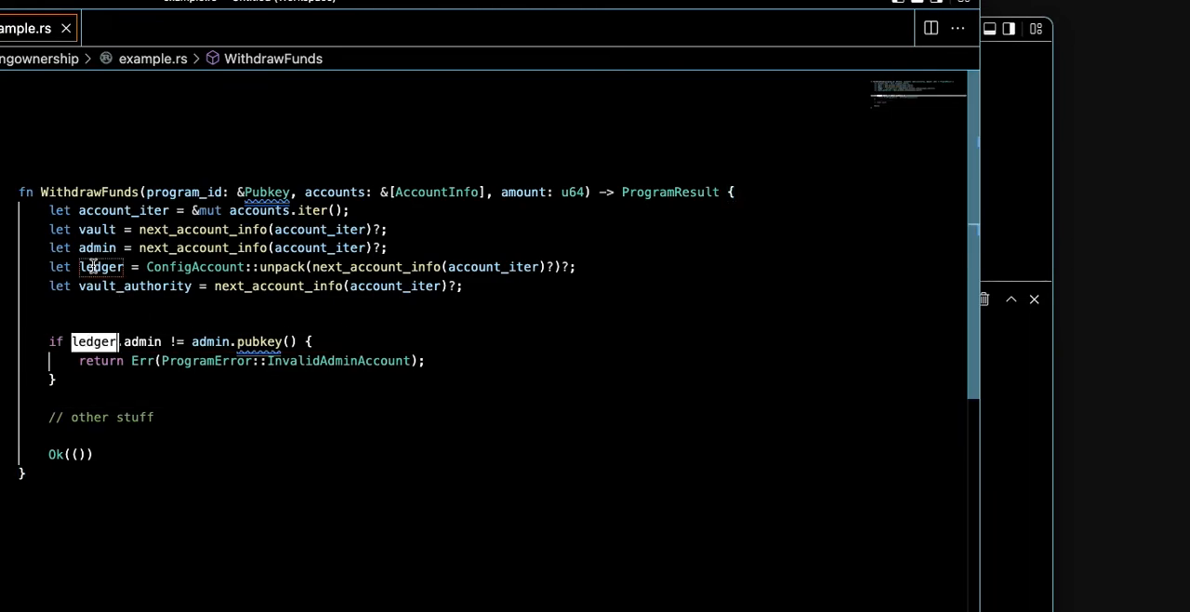
double_click(100, 267)
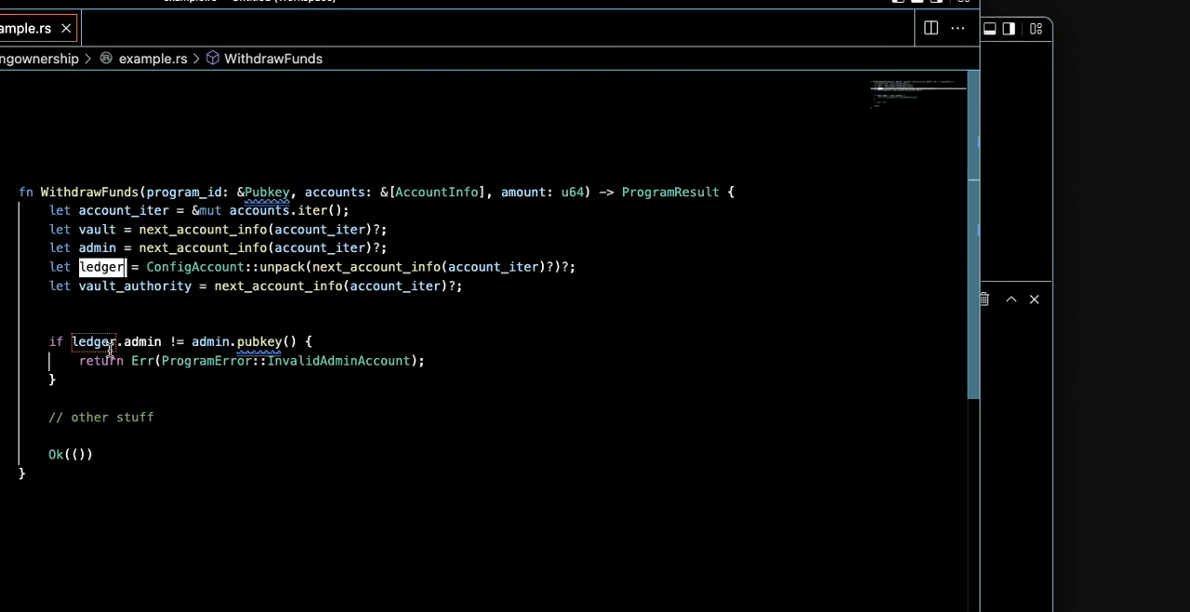
mouse_move(418, 267)
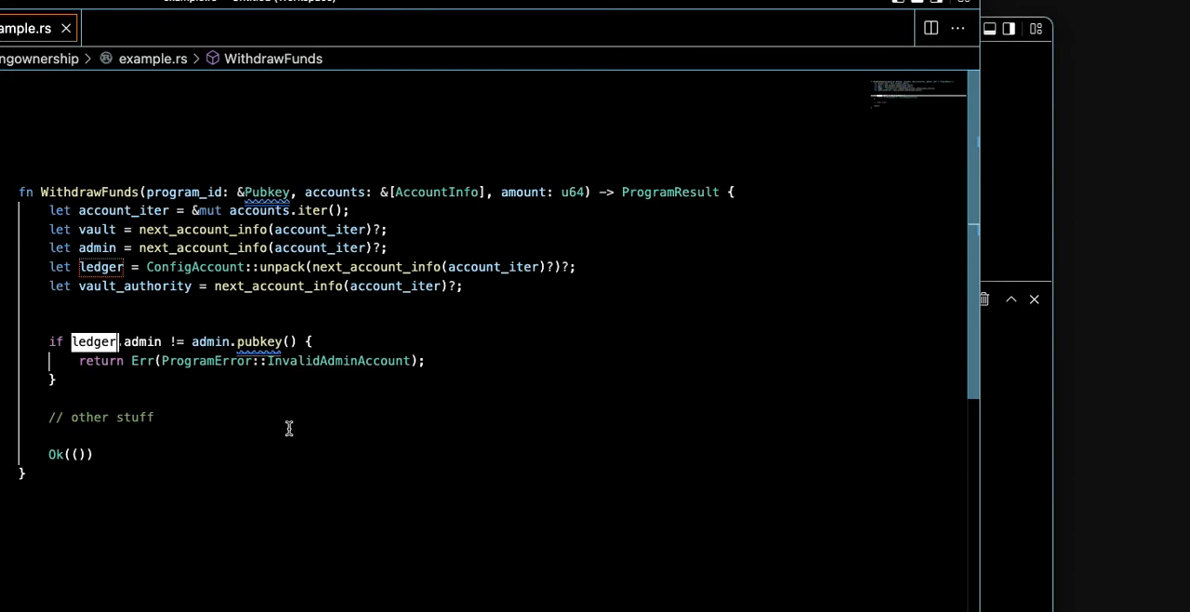
mouse_move(121, 361)
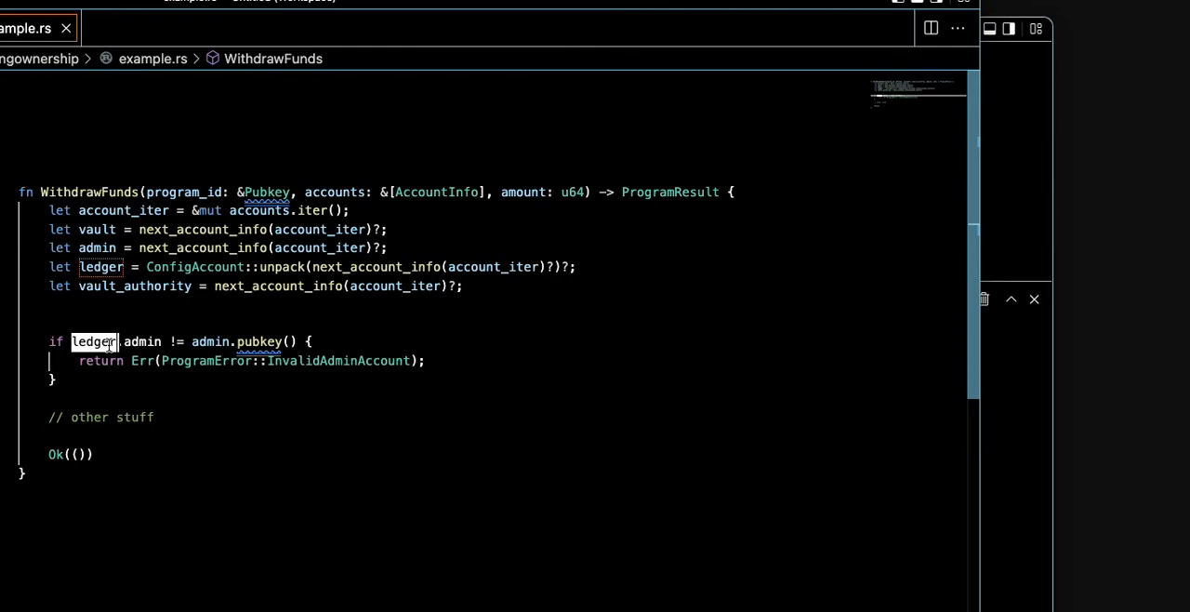
mouse_move(93, 335)
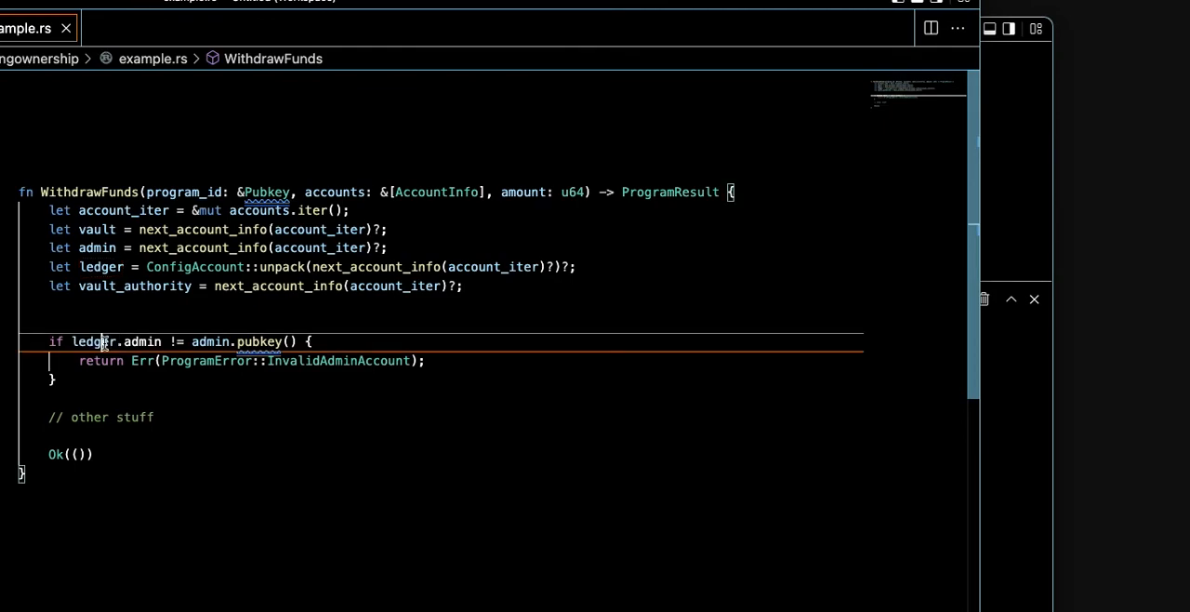
double_click(93, 341)
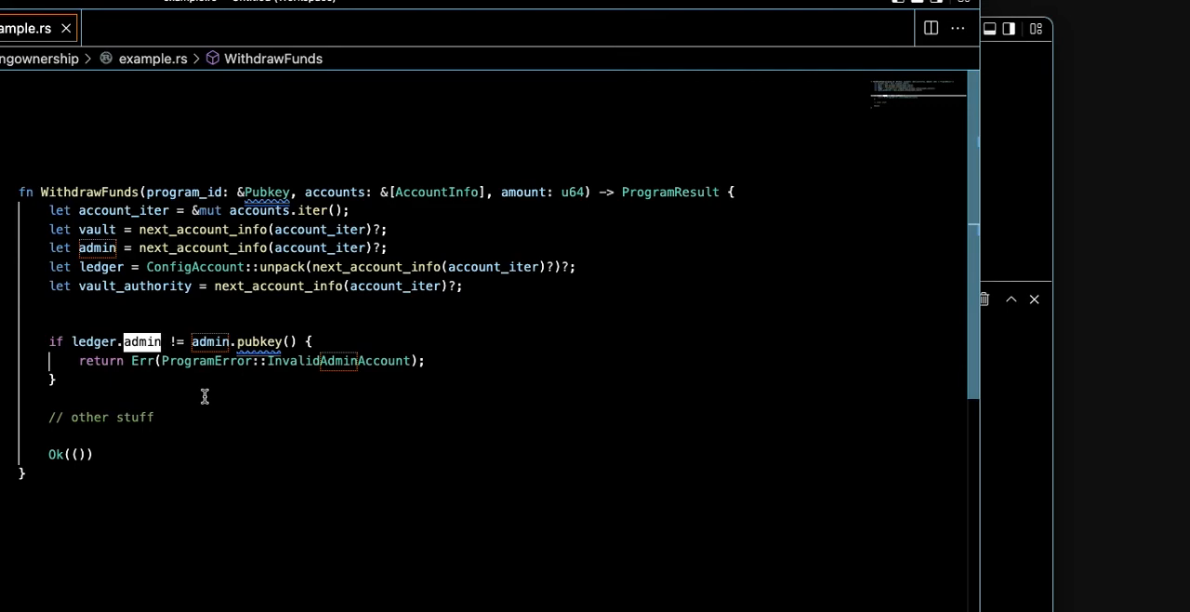
mouse_move(247, 368)
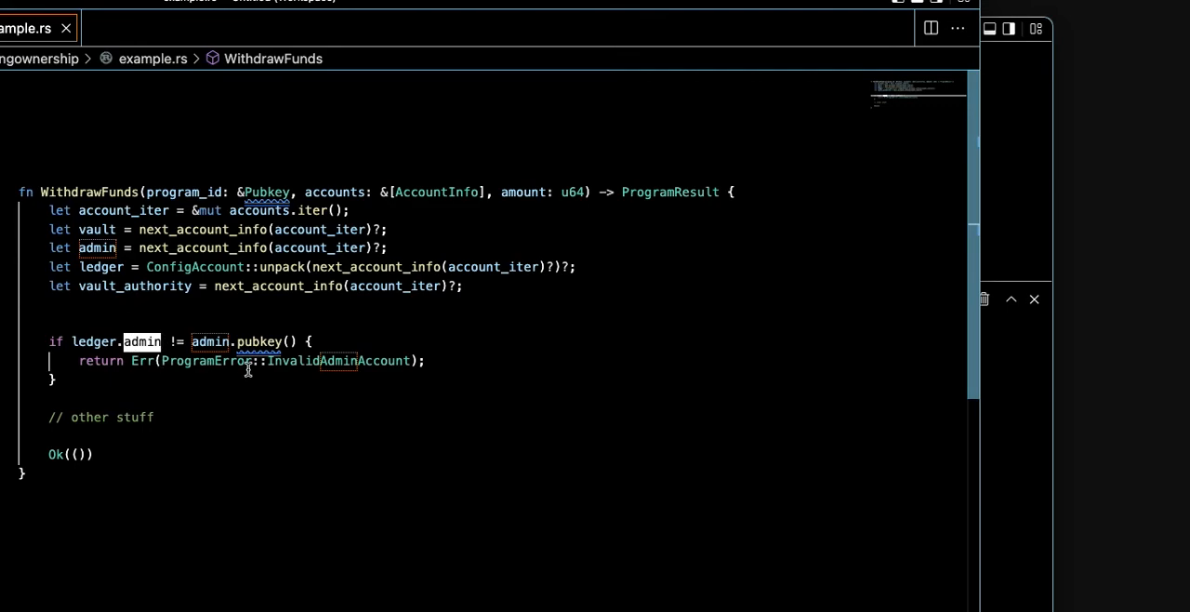
mouse_move(180, 344)
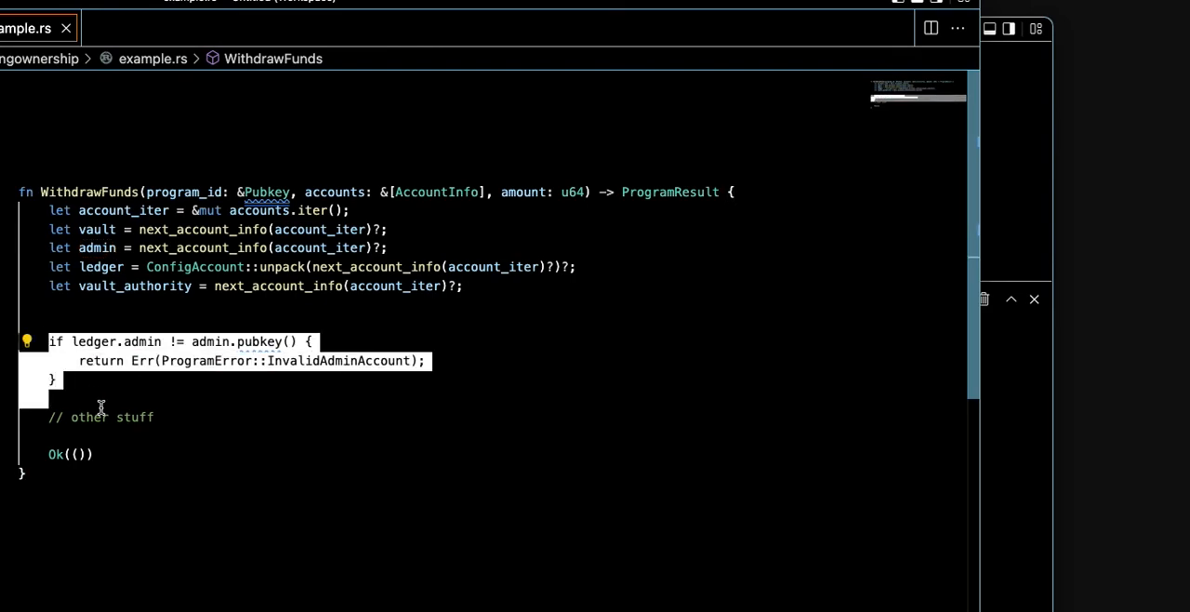
mouse_move(245, 308)
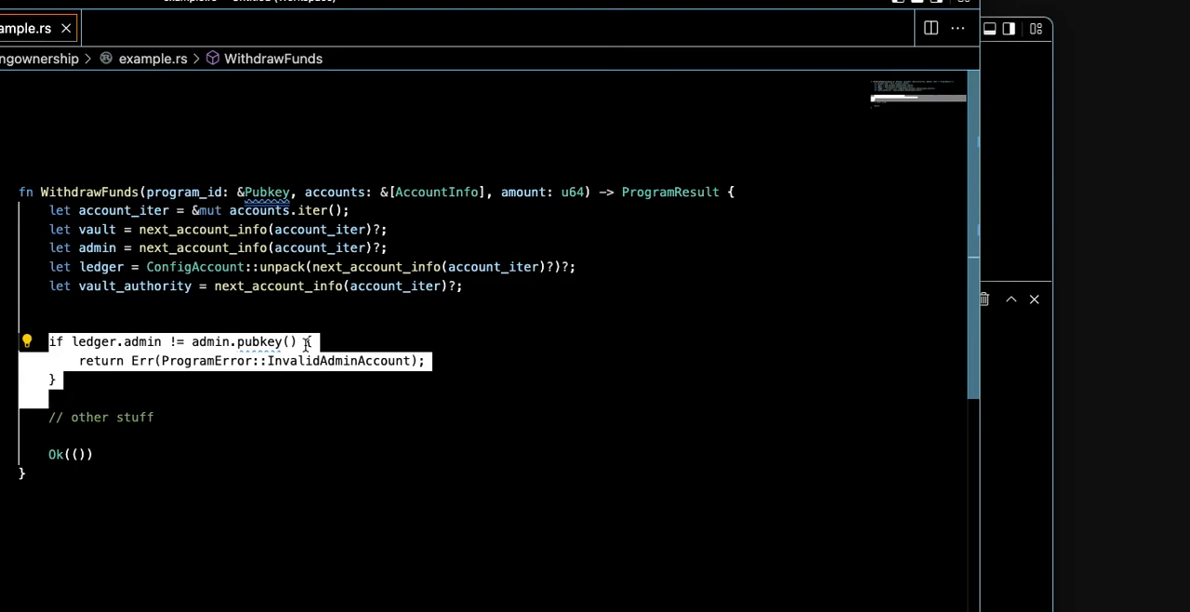
mouse_move(383, 351)
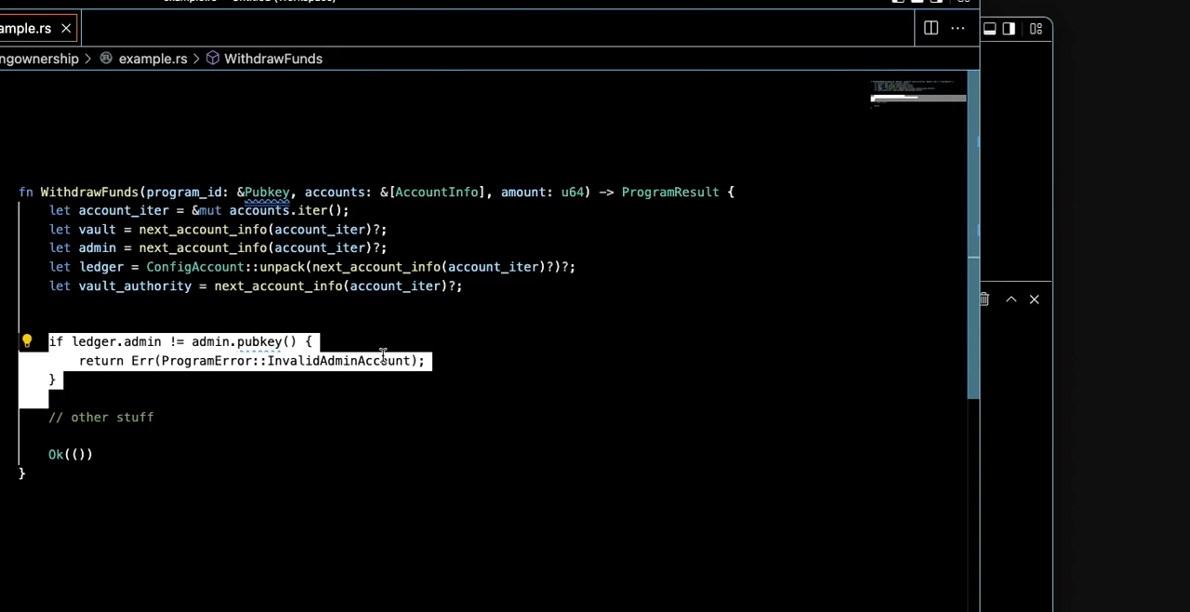
mouse_move(387, 355)
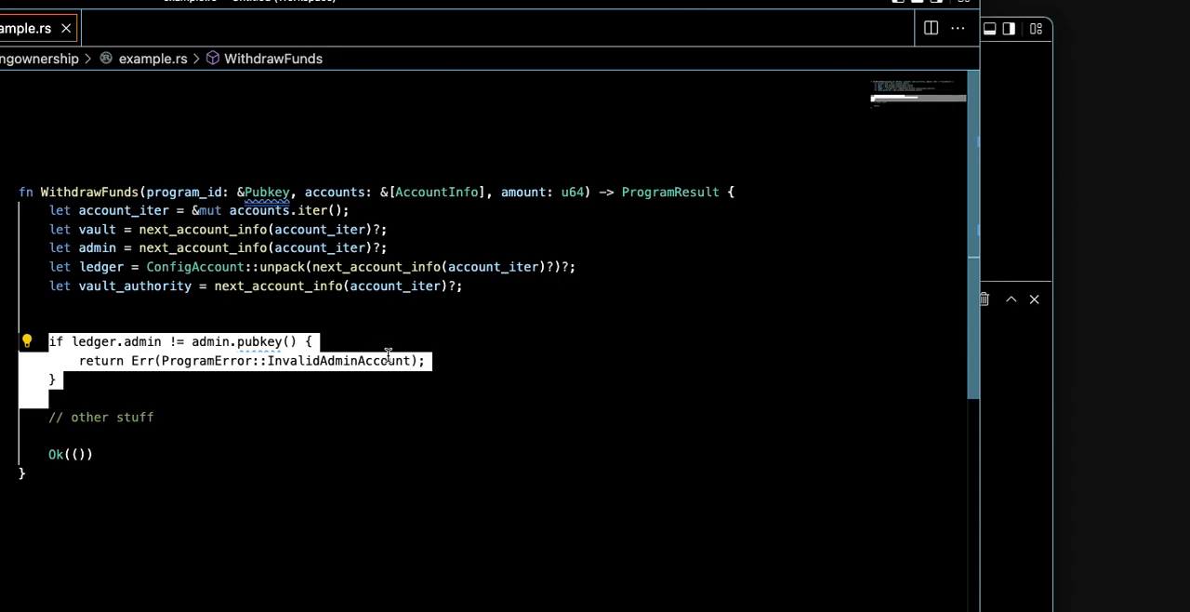